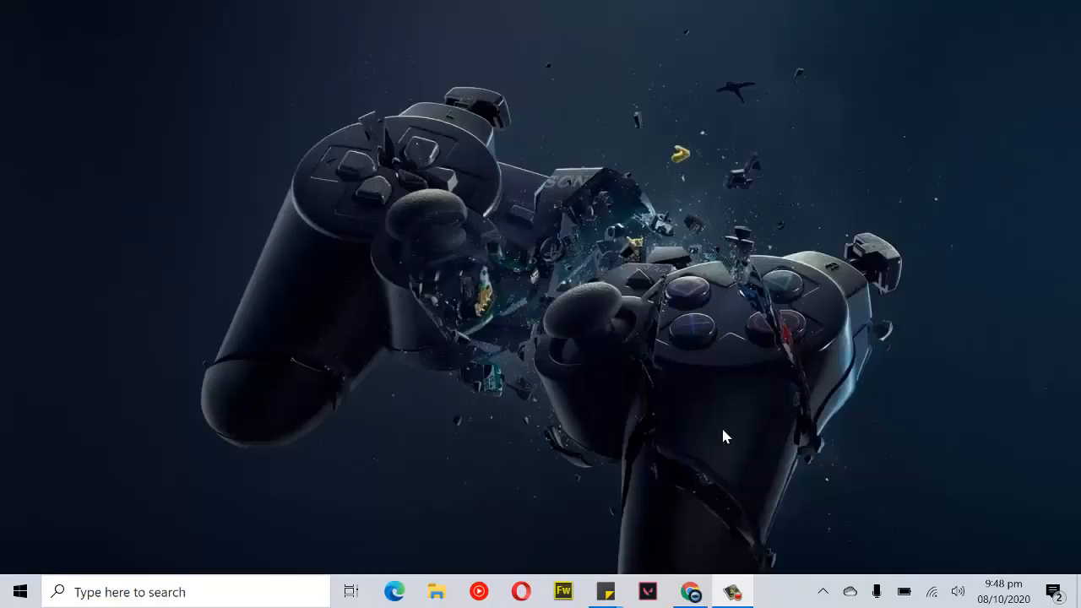
mouse_move(640, 340)
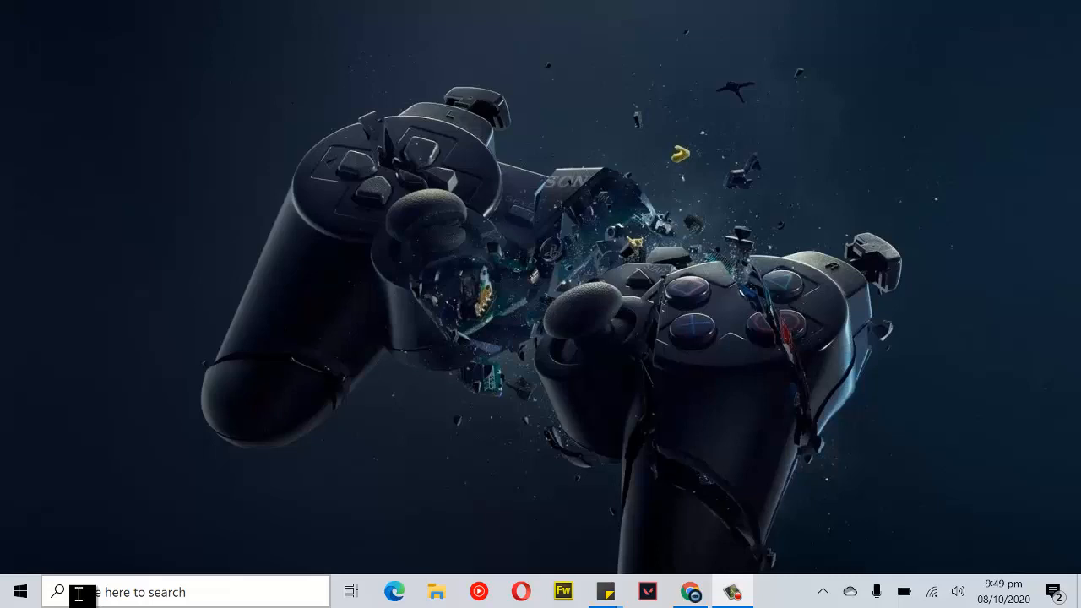
mouse_move(260, 282)
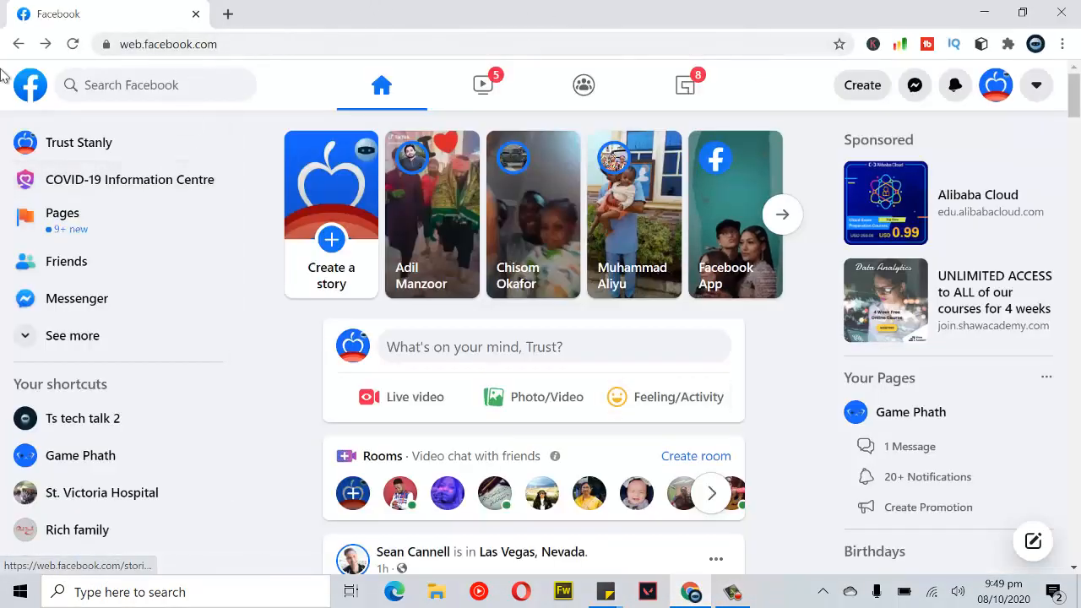
click(169, 44)
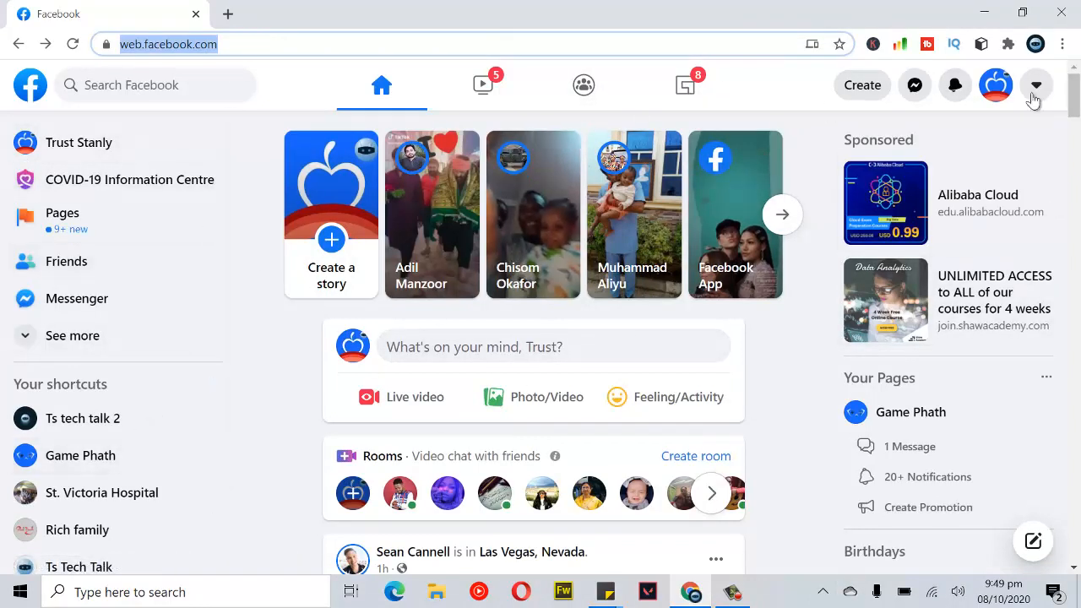
mouse_move(782, 214)
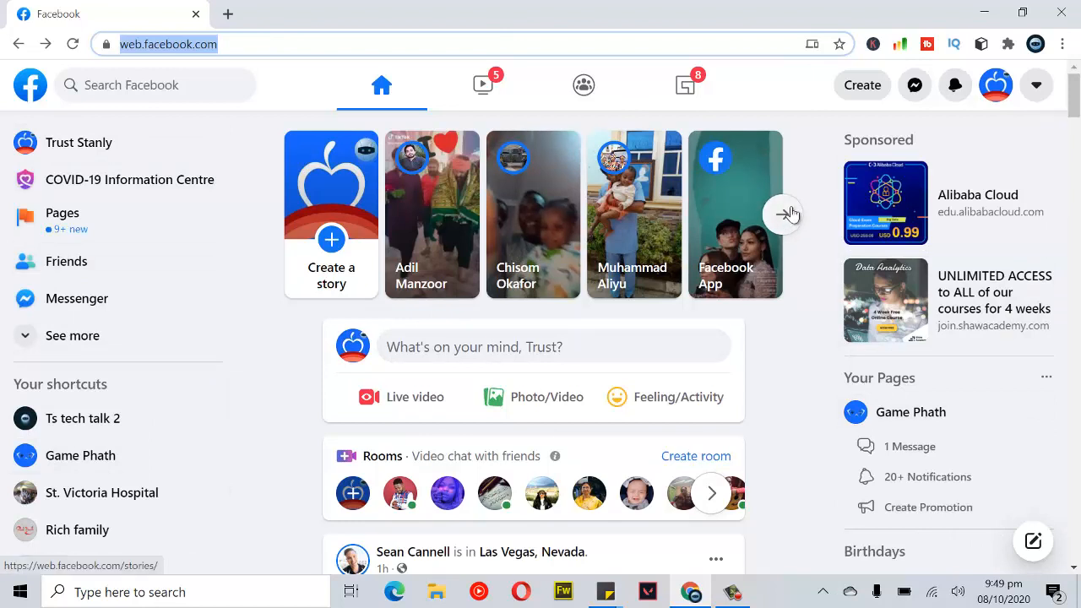
mouse_move(786, 216)
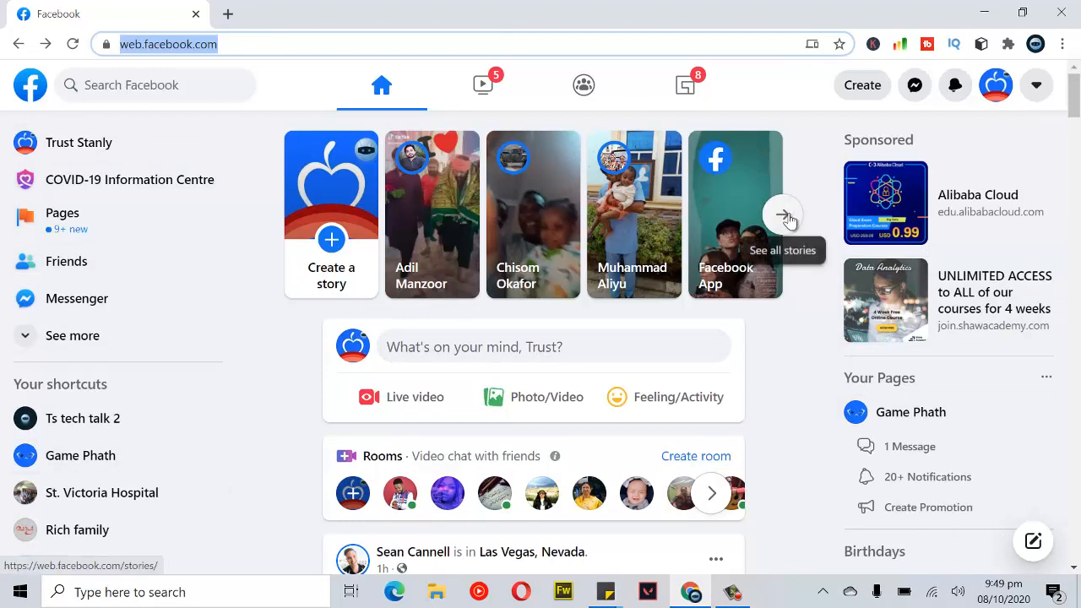
Step: Open 'See all stories' from the right-arrow button on the stories row
click(783, 215)
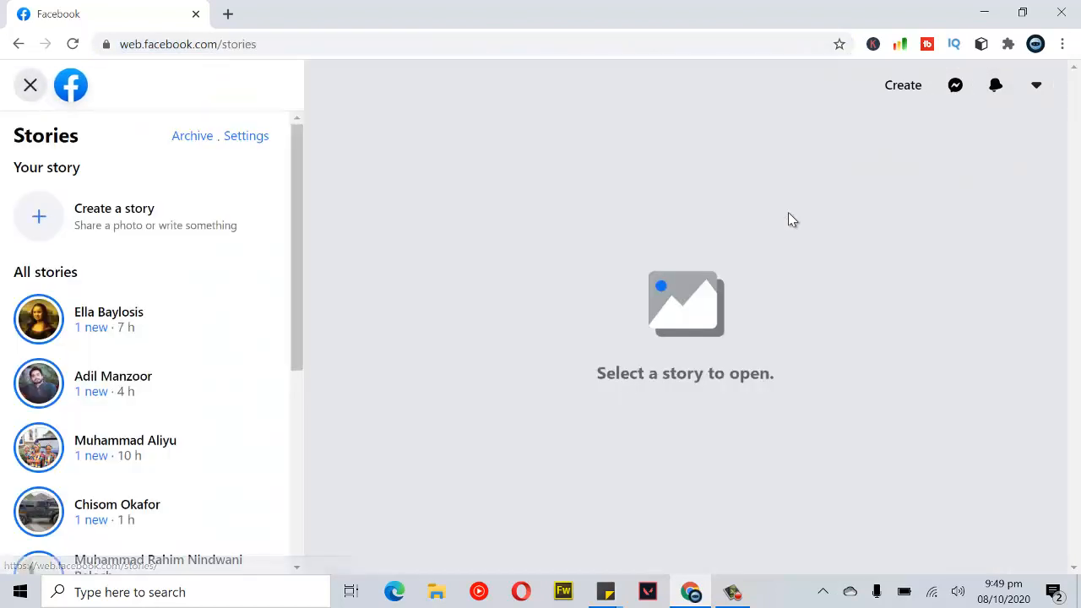
mouse_move(817, 460)
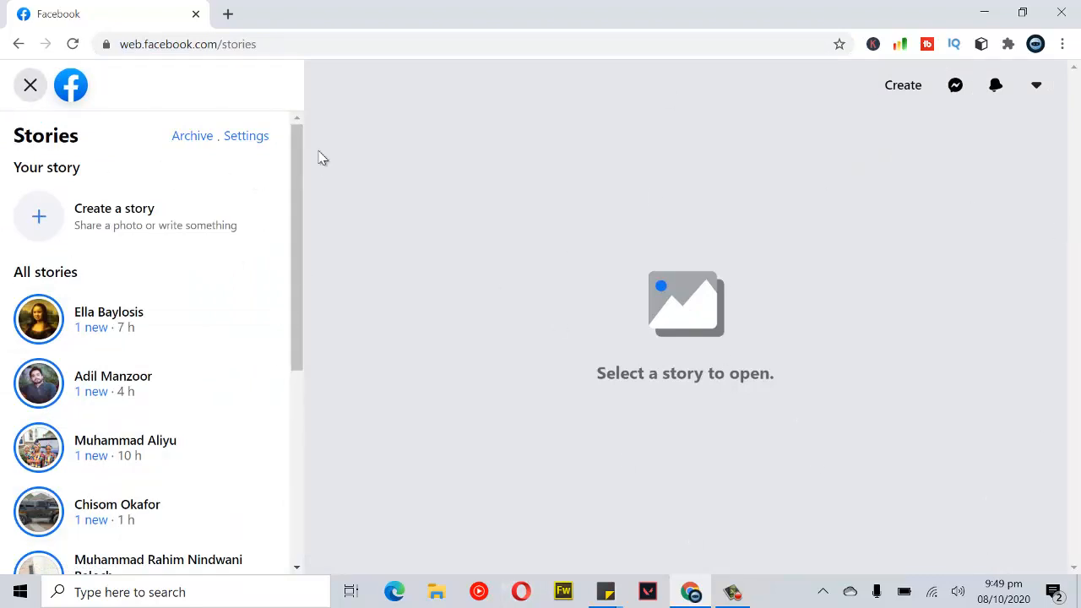
mouse_move(197, 212)
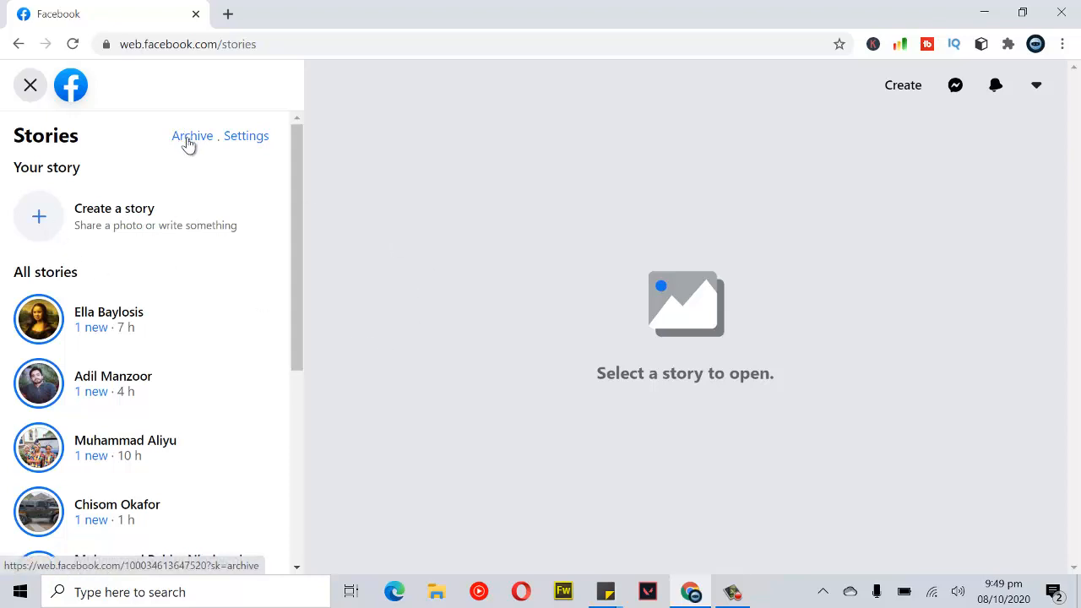
mouse_move(186, 355)
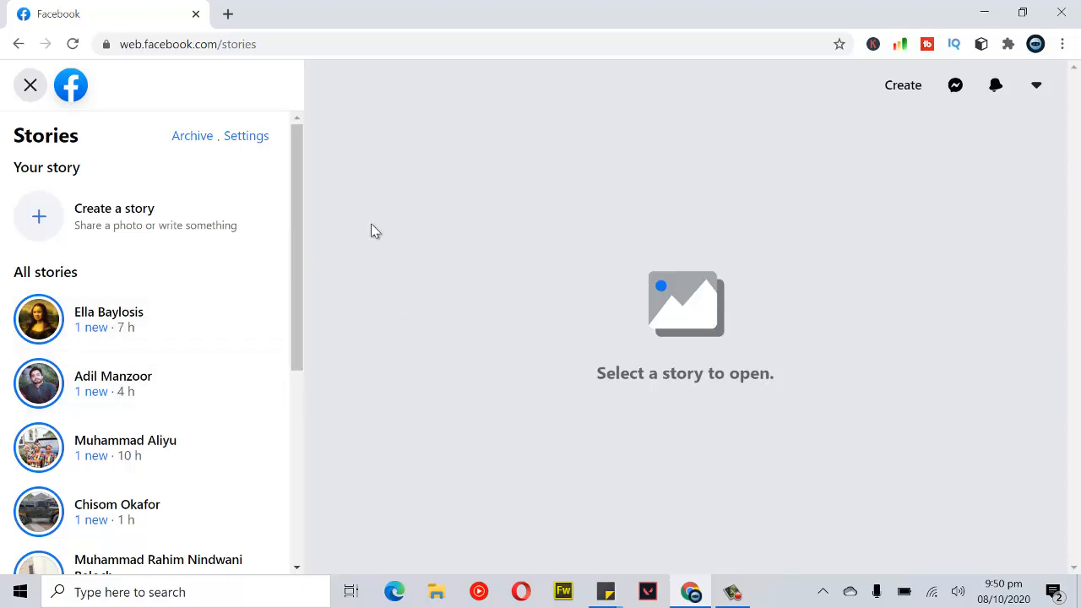
mouse_move(246, 136)
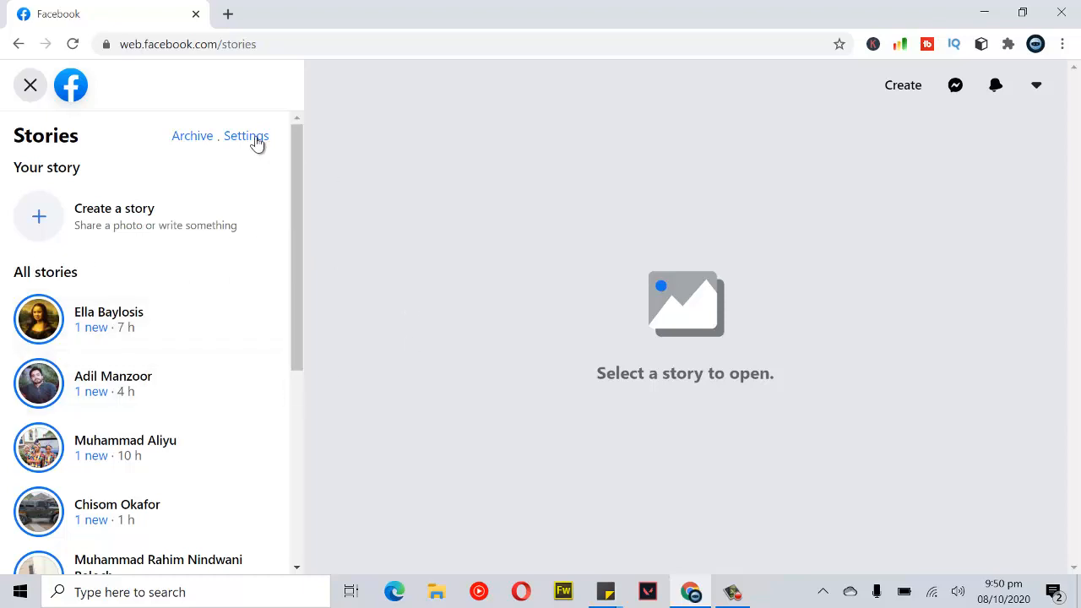
Step: Show the Story archive setting in story settings and highlight its auto-save description
click(246, 135)
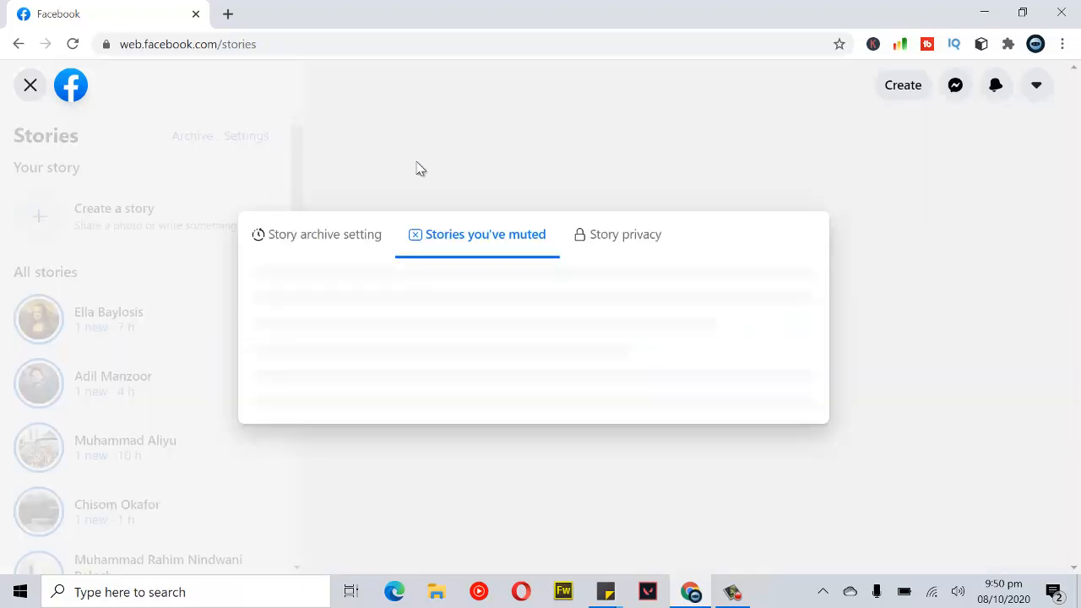
click(325, 234)
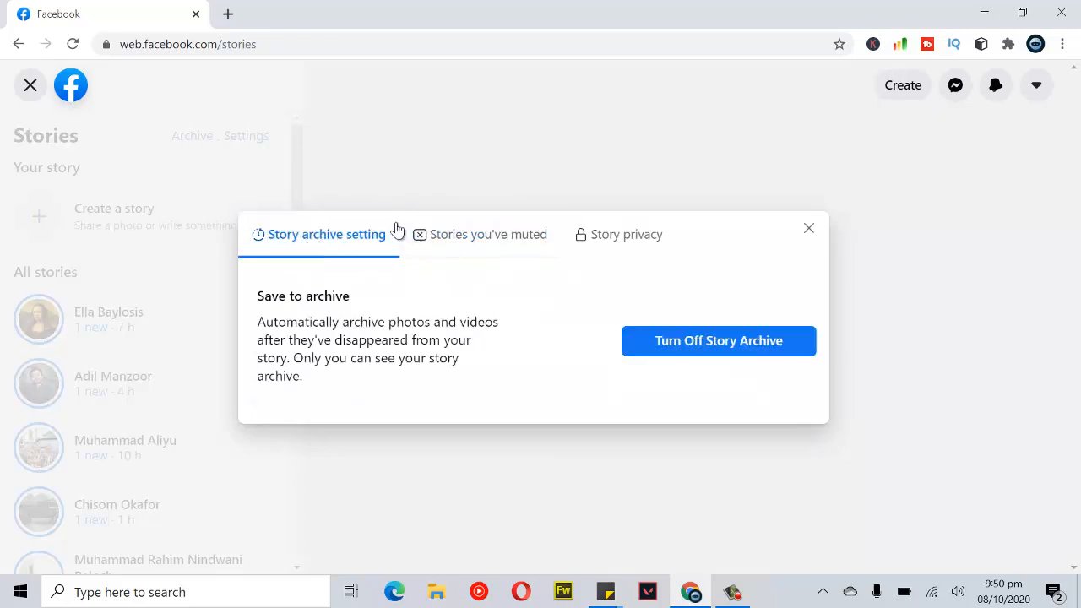
mouse_move(321, 237)
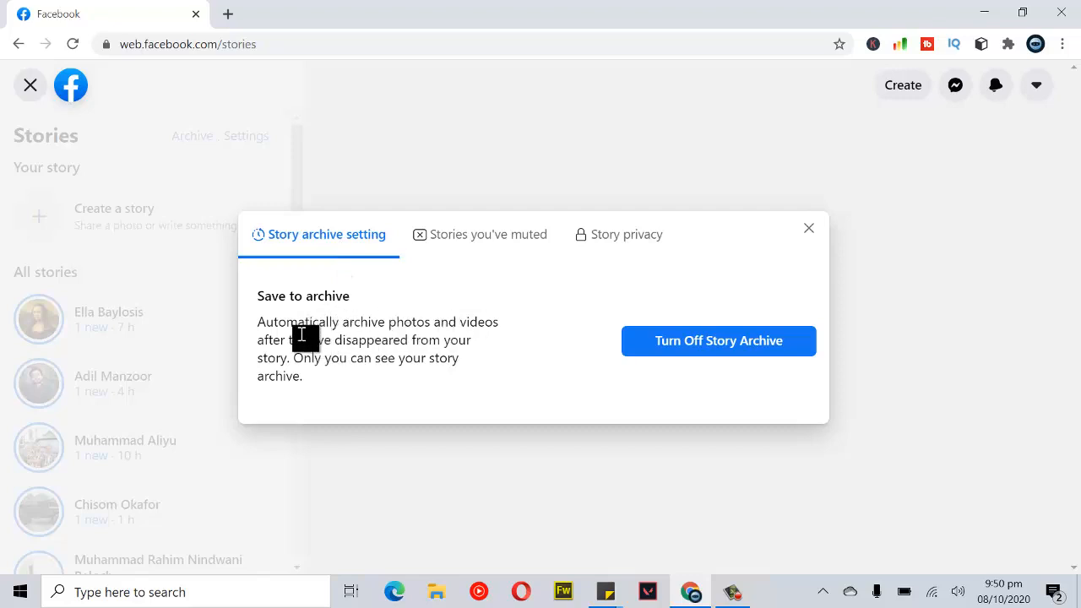
double_click(295, 322)
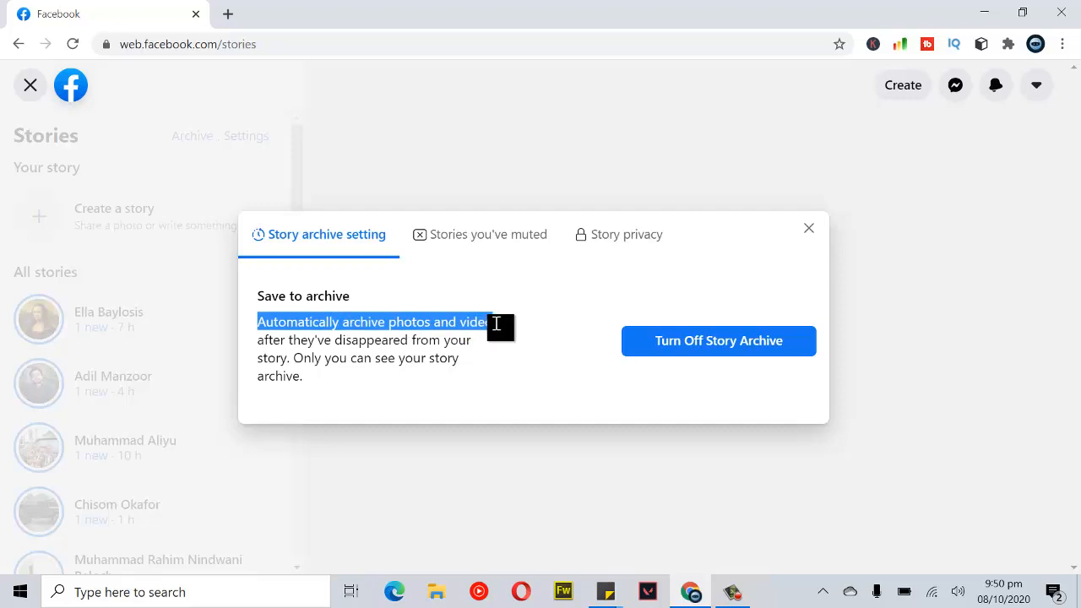
drag(495, 323, 460, 349)
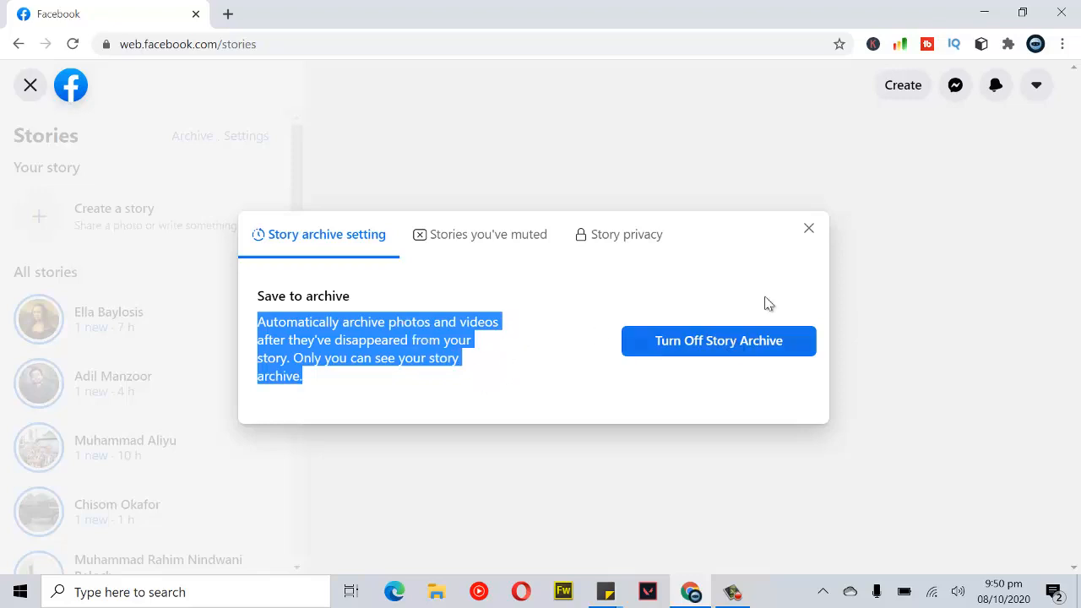
mouse_move(727, 332)
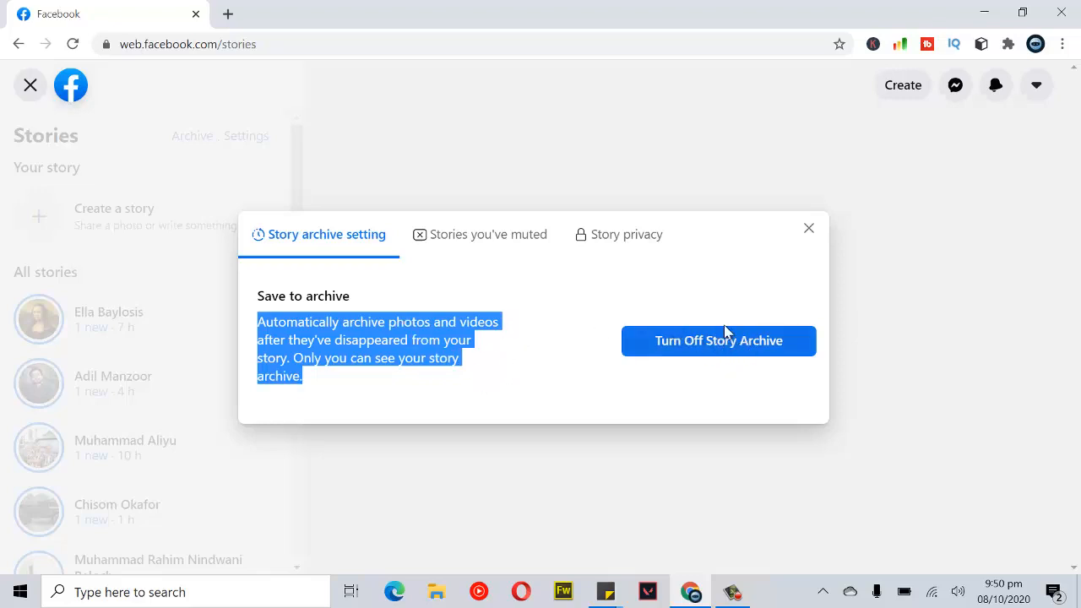
mouse_move(734, 352)
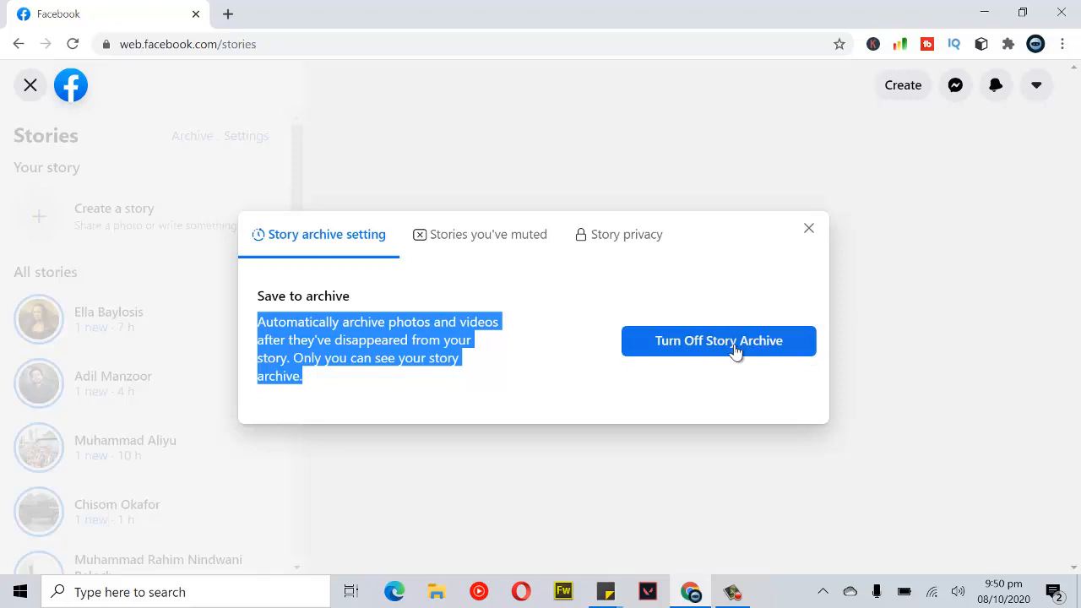
mouse_move(750, 343)
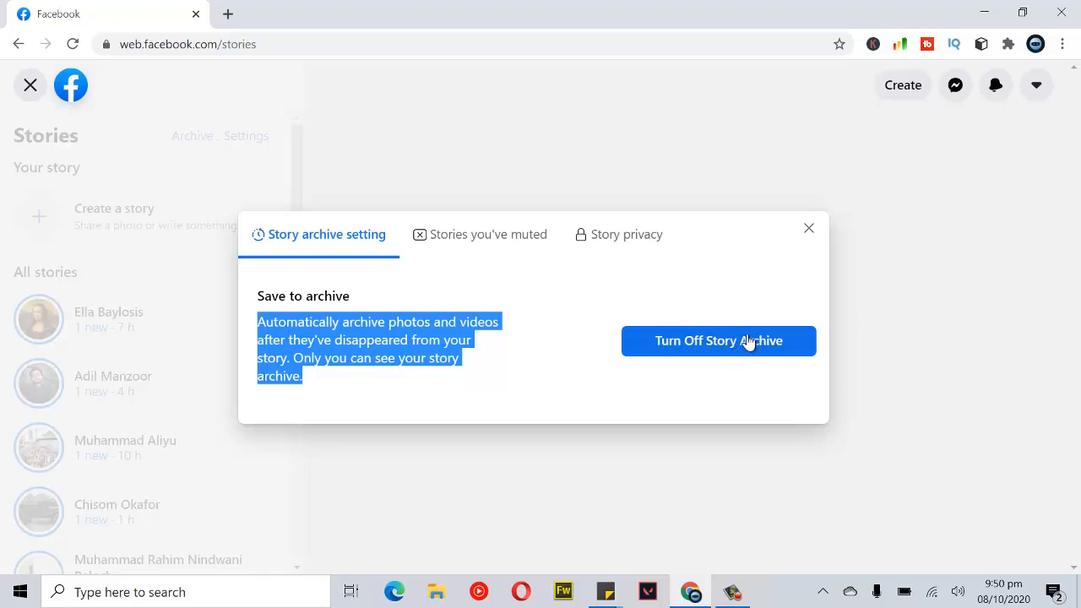
mouse_move(738, 387)
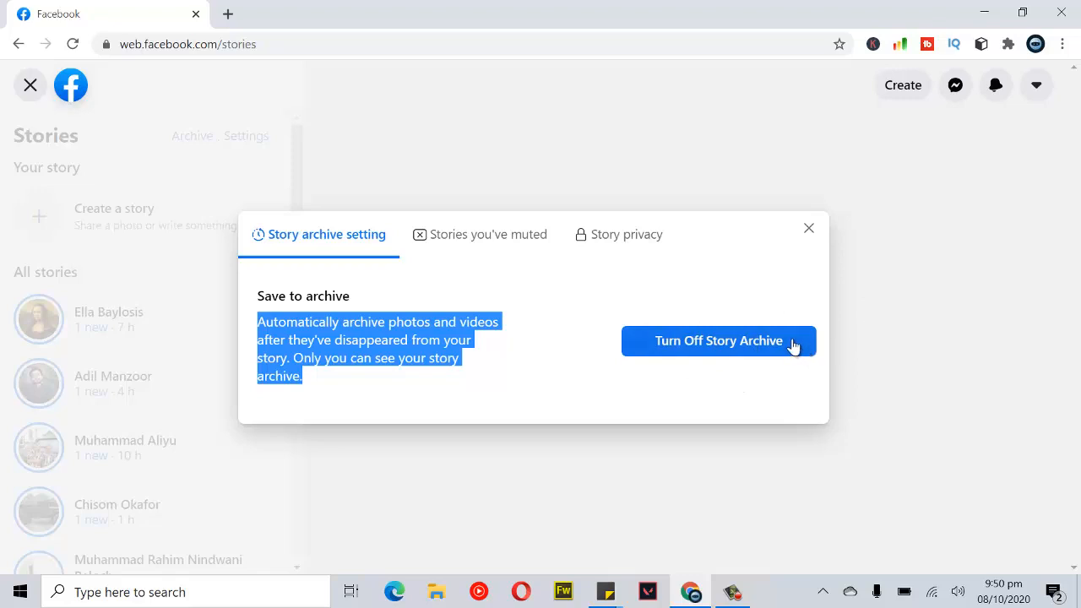
Step: Toggle story archiving off, on, and off again, then close the archive settings dialog
click(718, 341)
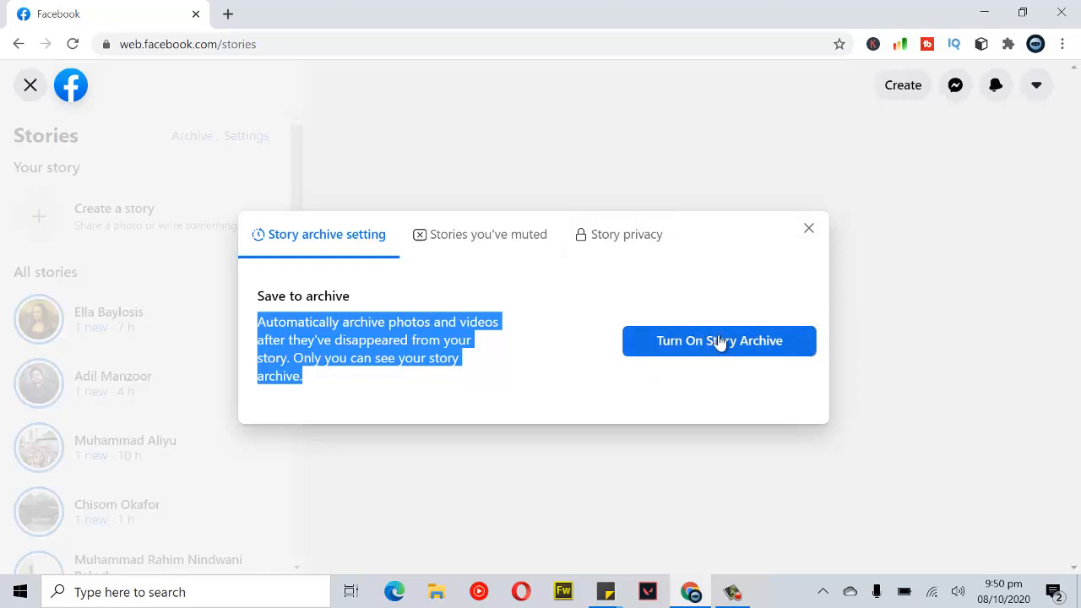
mouse_move(764, 343)
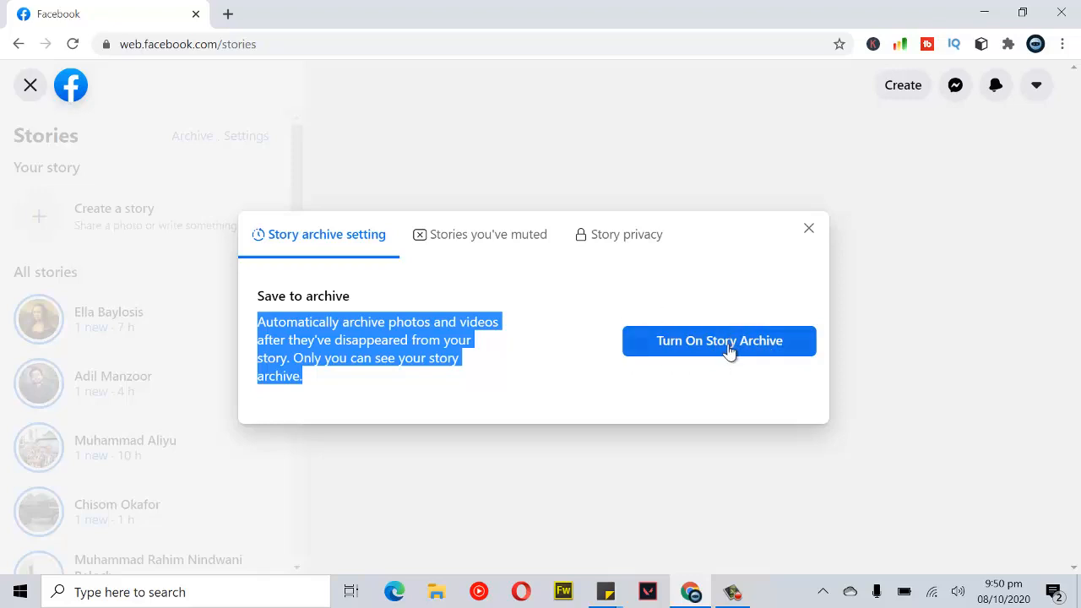
click(719, 341)
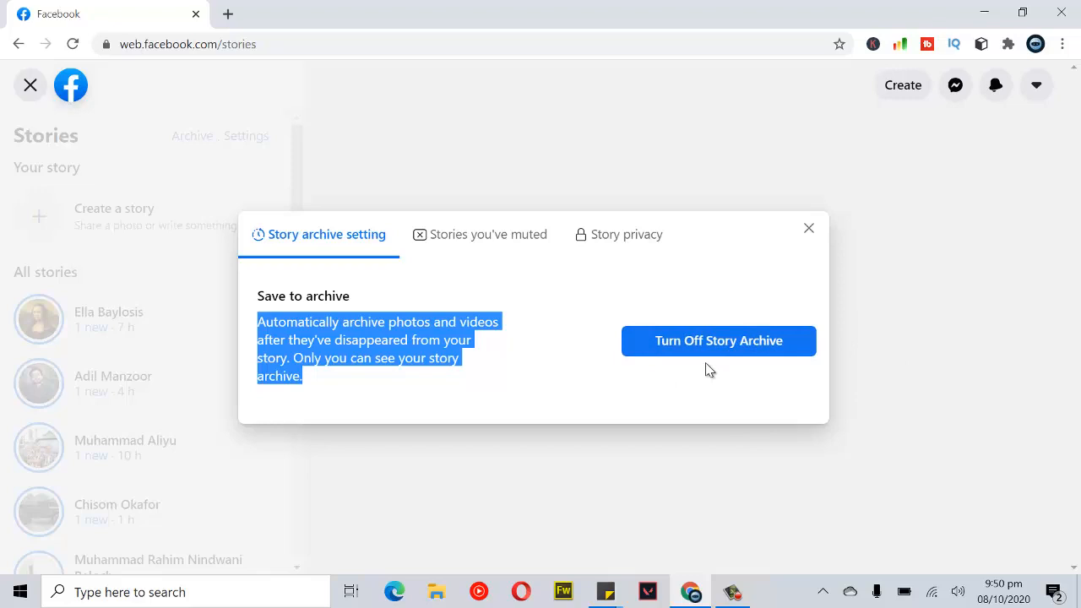
mouse_move(713, 351)
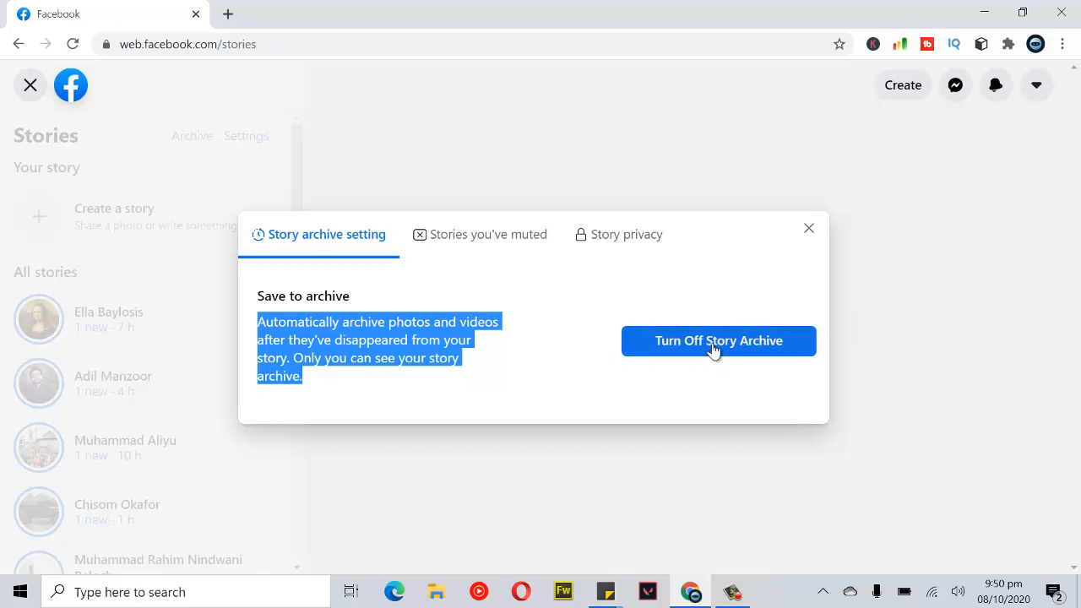
mouse_move(722, 389)
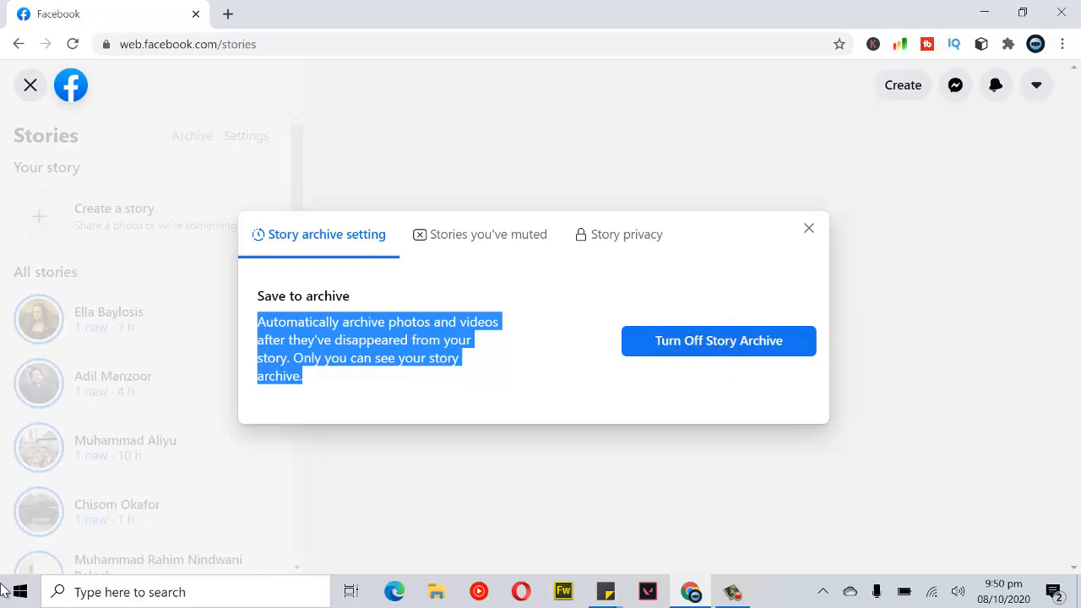
mouse_move(13, 591)
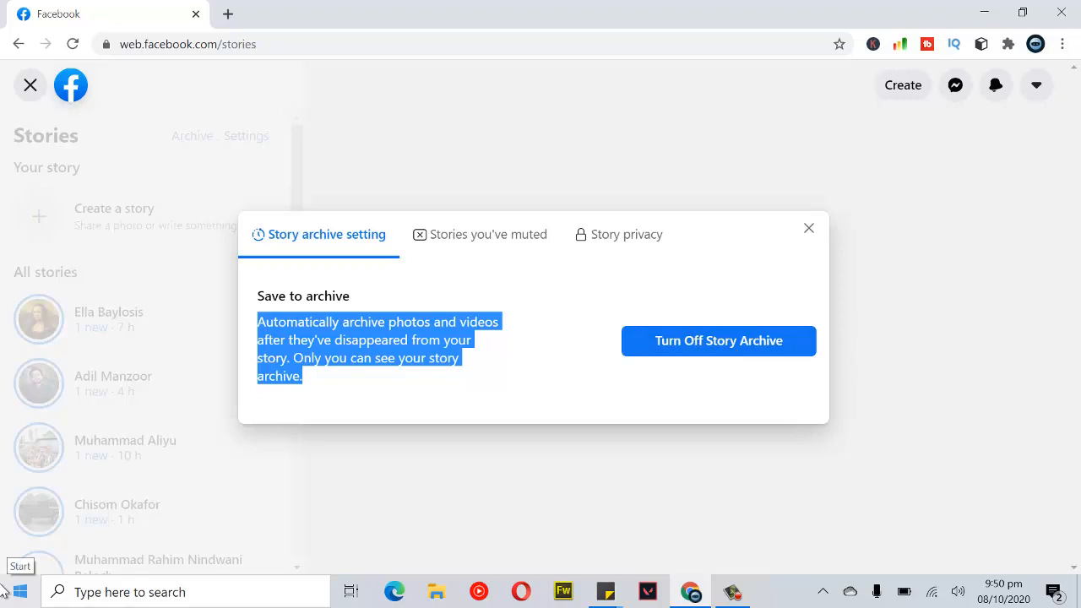
mouse_move(84, 258)
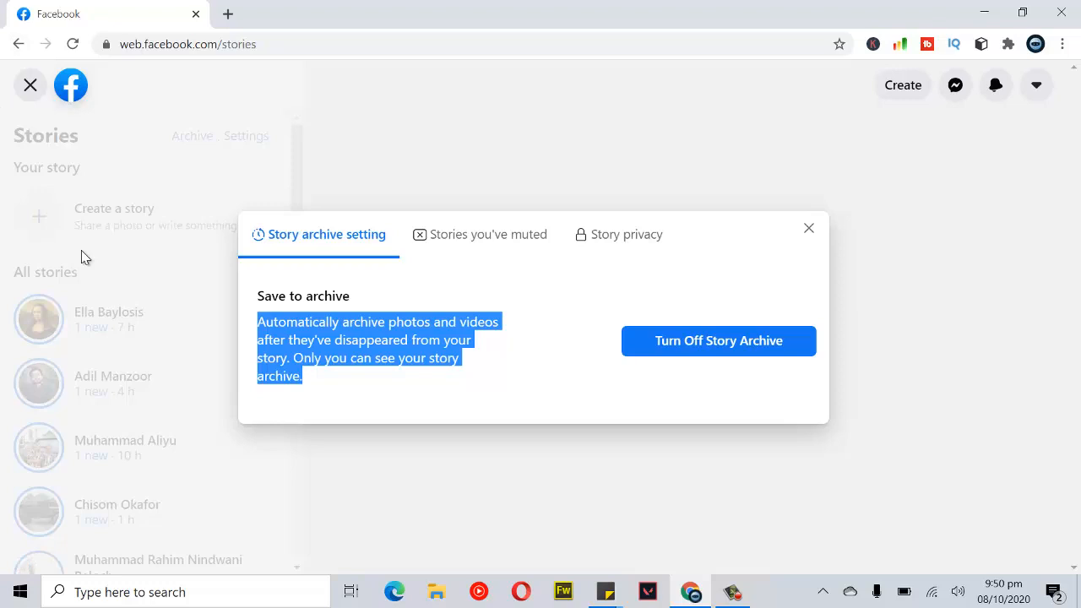
click(719, 340)
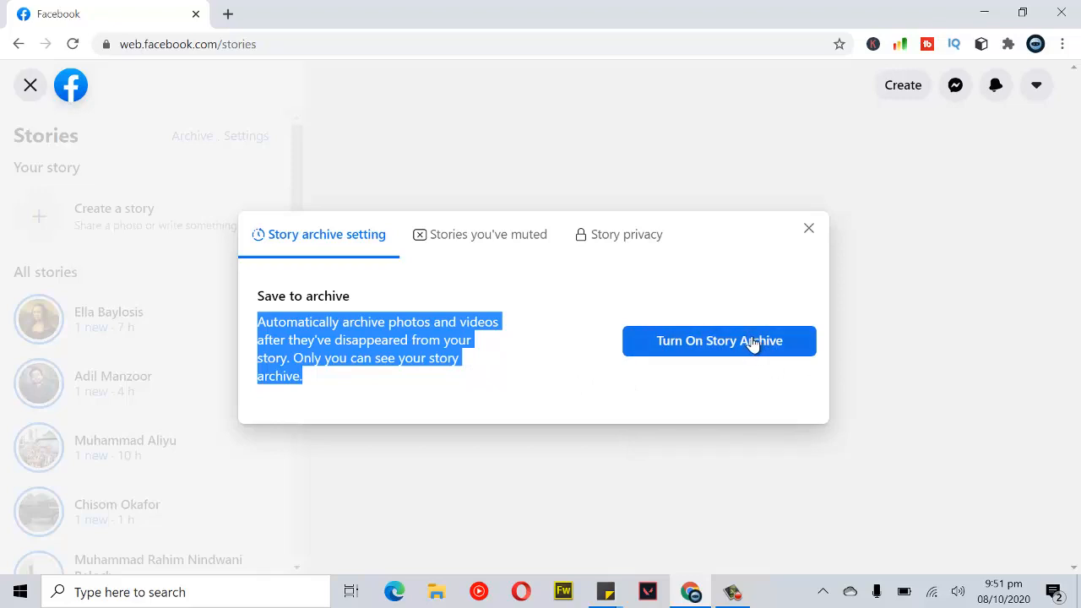
mouse_move(751, 346)
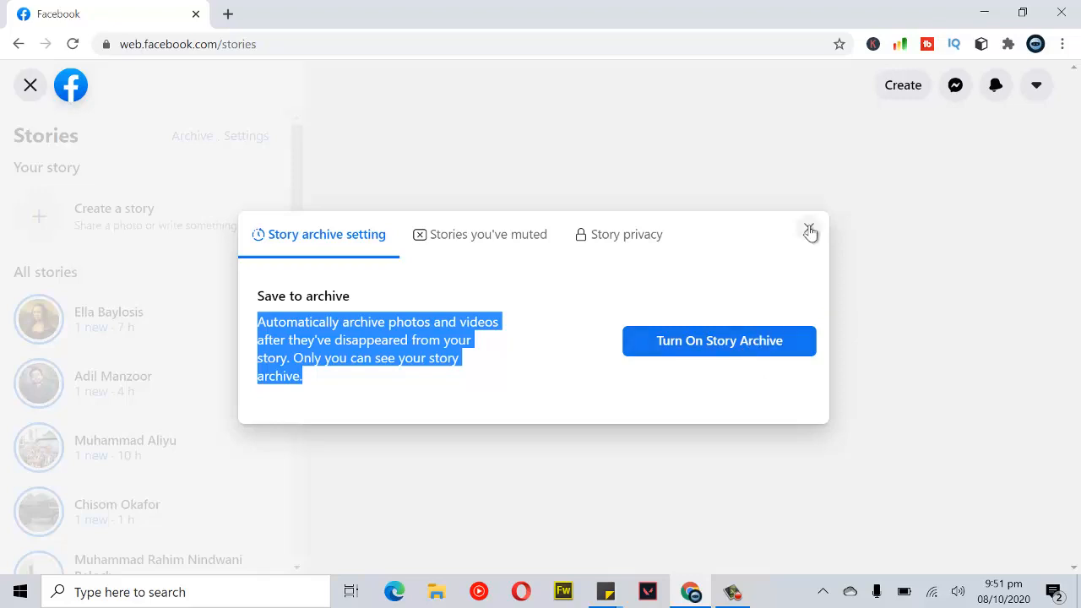
click(809, 231)
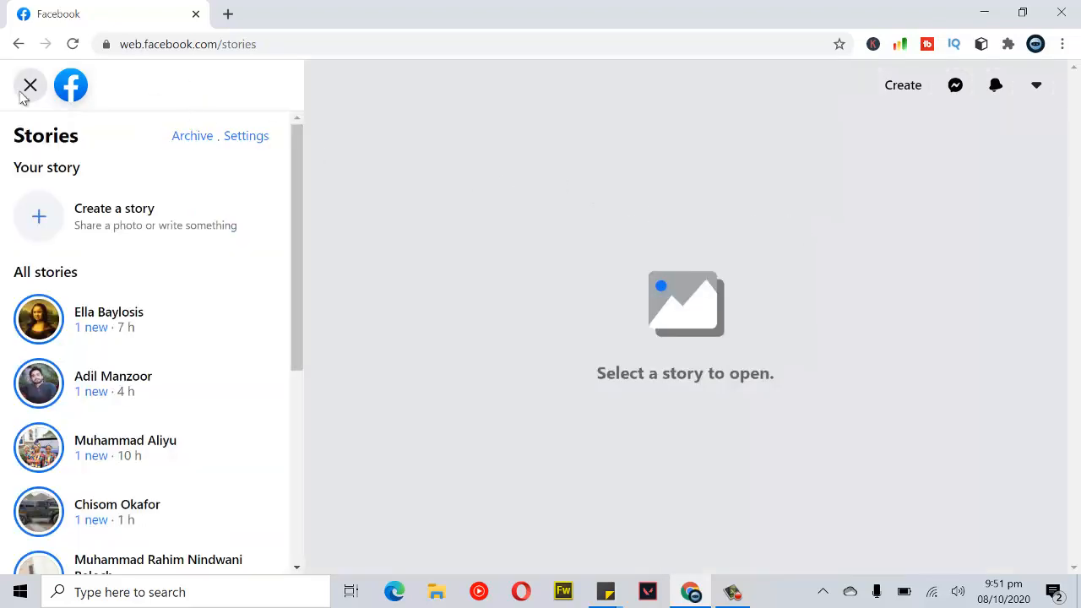
Step: Exit Stories to the news feed and go to your own profile
click(31, 85)
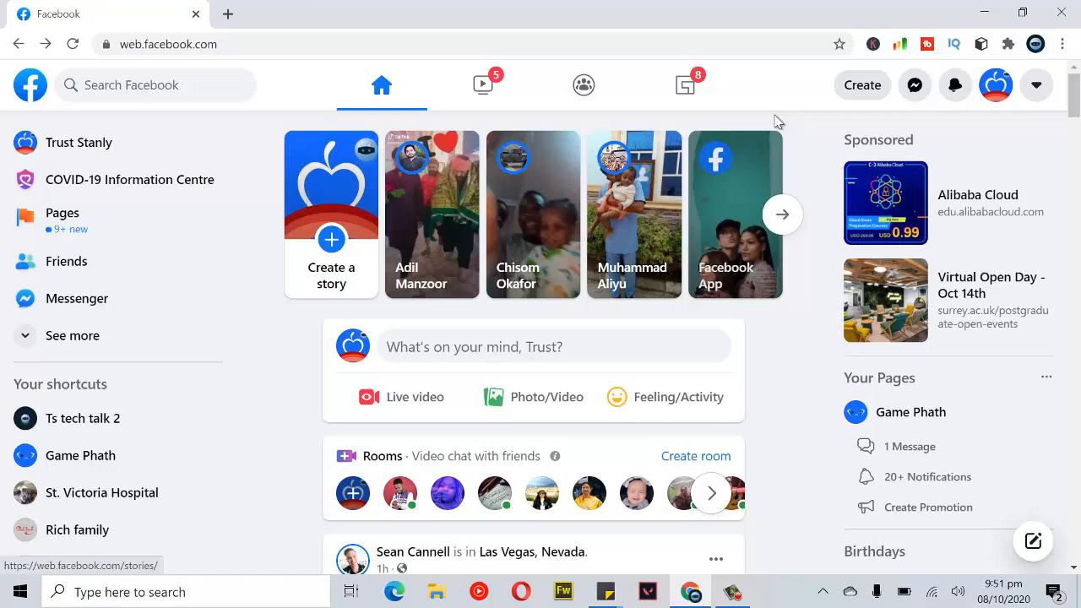
click(996, 85)
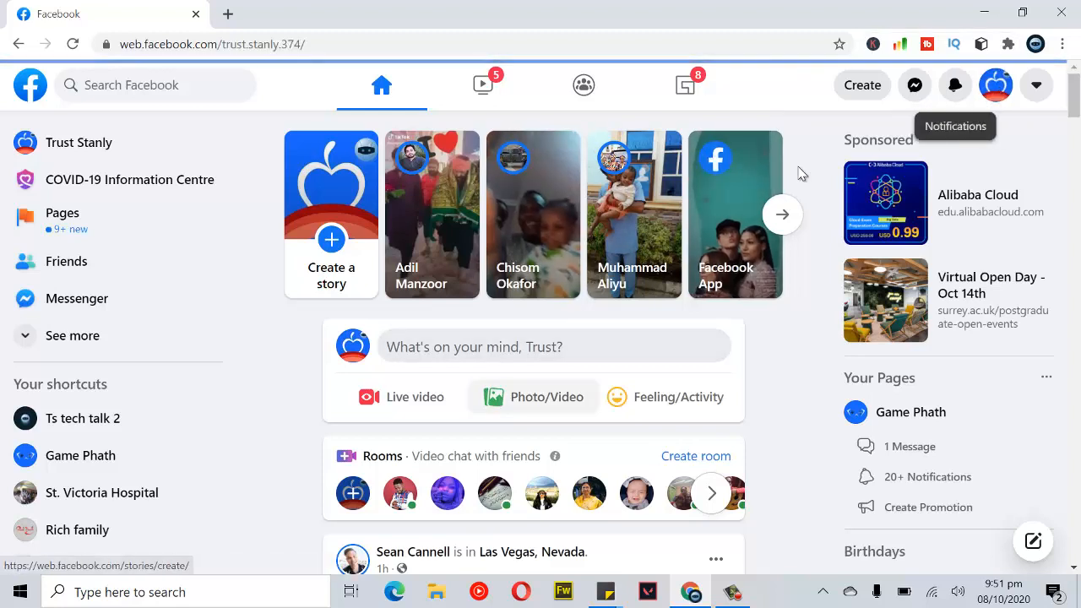
mouse_move(748, 228)
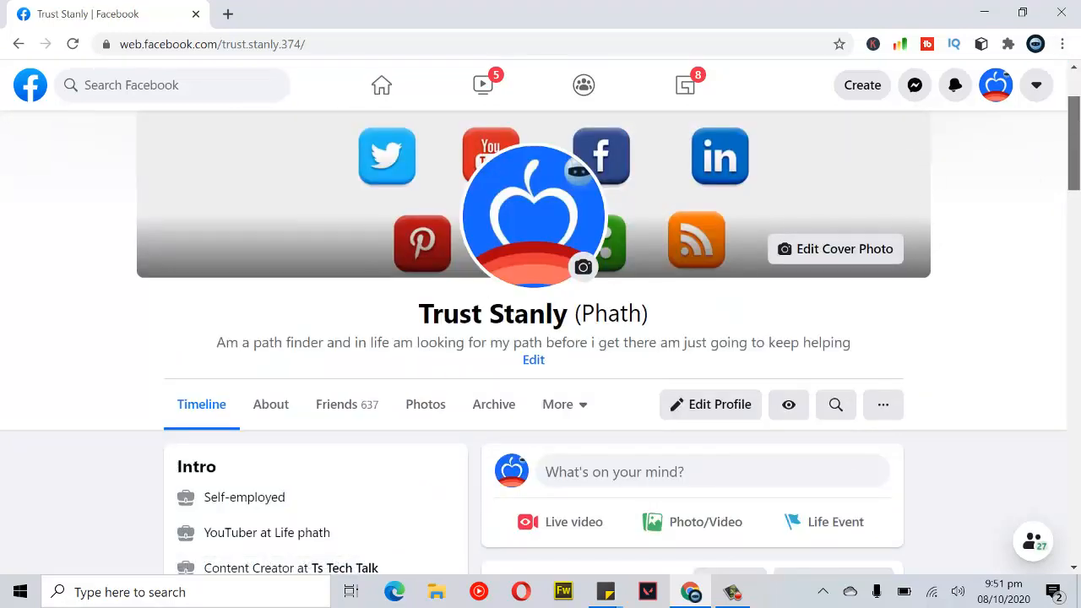
Step: Scroll to the profile's Archive tab and bring up its story archive gear settings
scroll(down, 3)
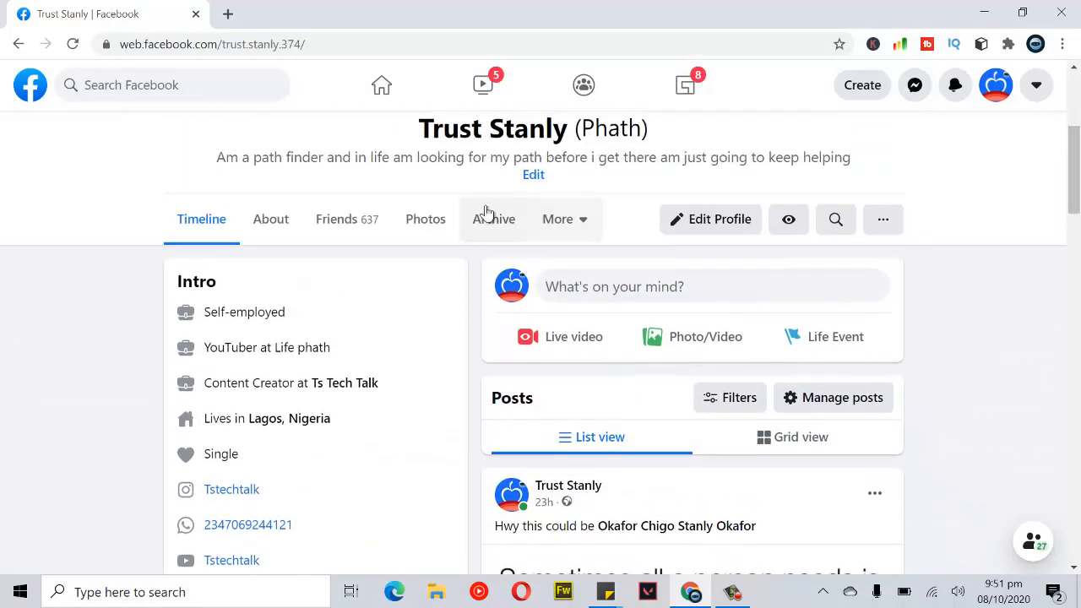
click(425, 219)
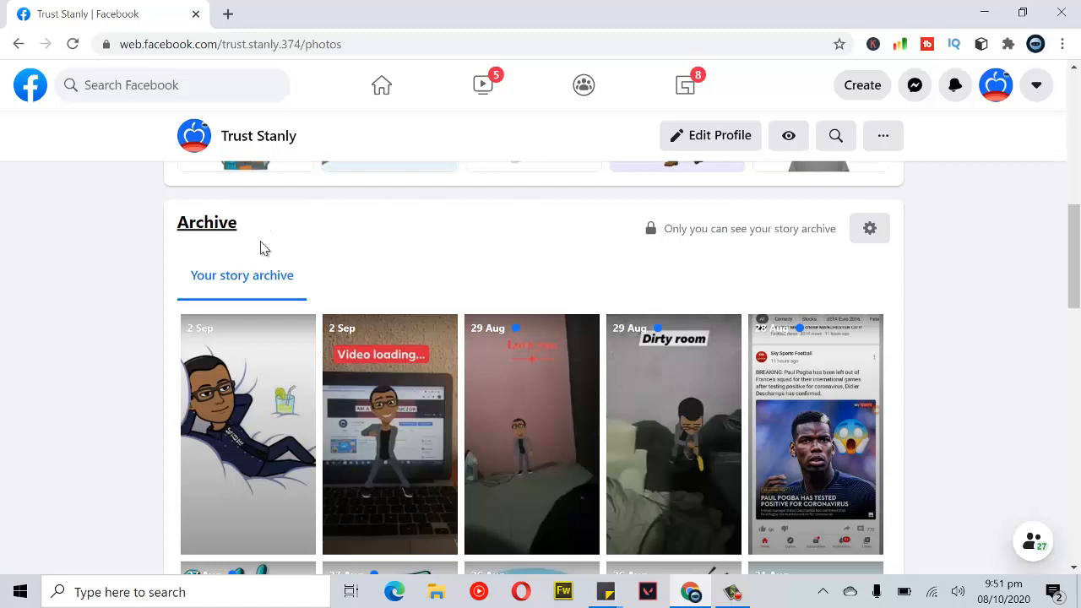
mouse_move(870, 228)
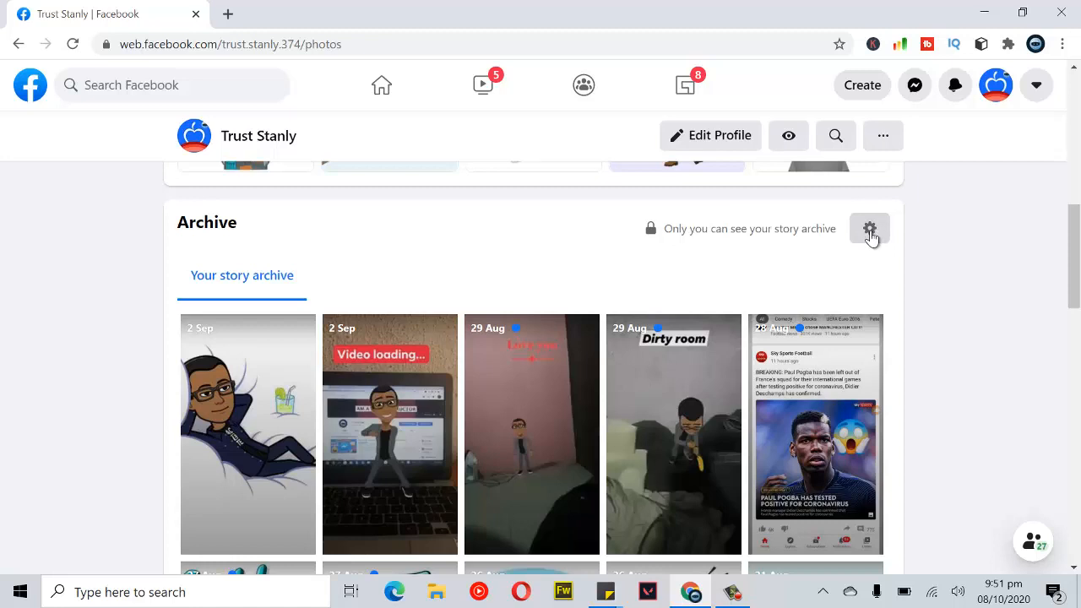
click(870, 229)
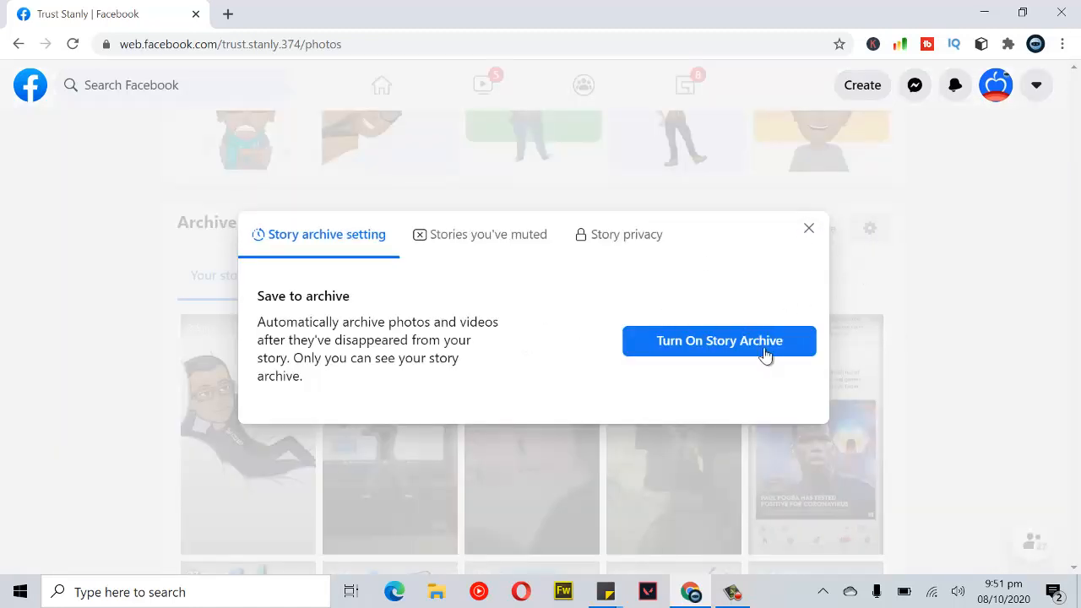
mouse_move(756, 328)
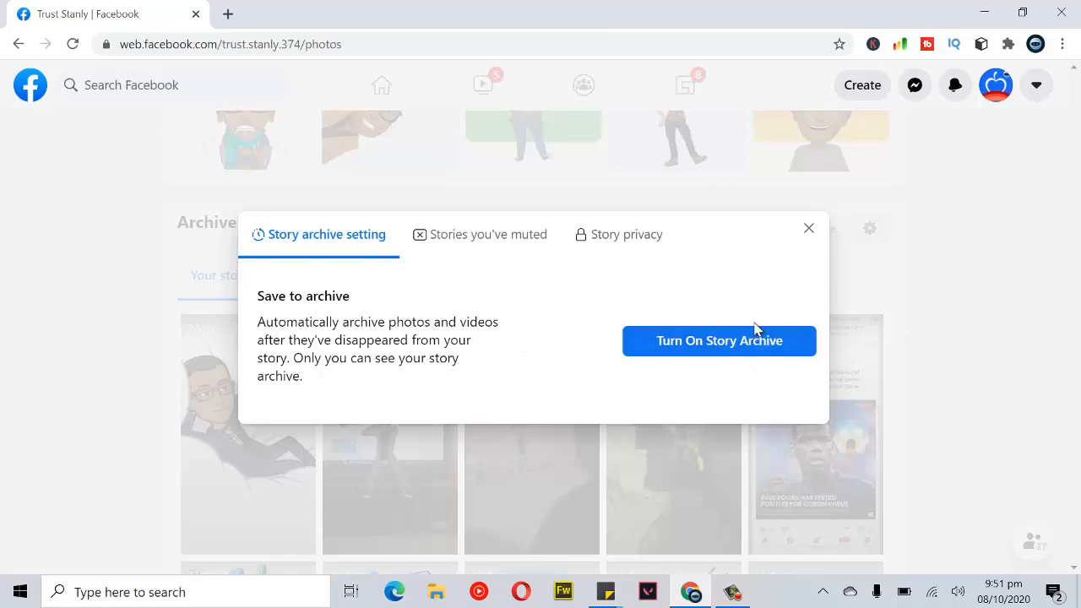
mouse_move(907, 247)
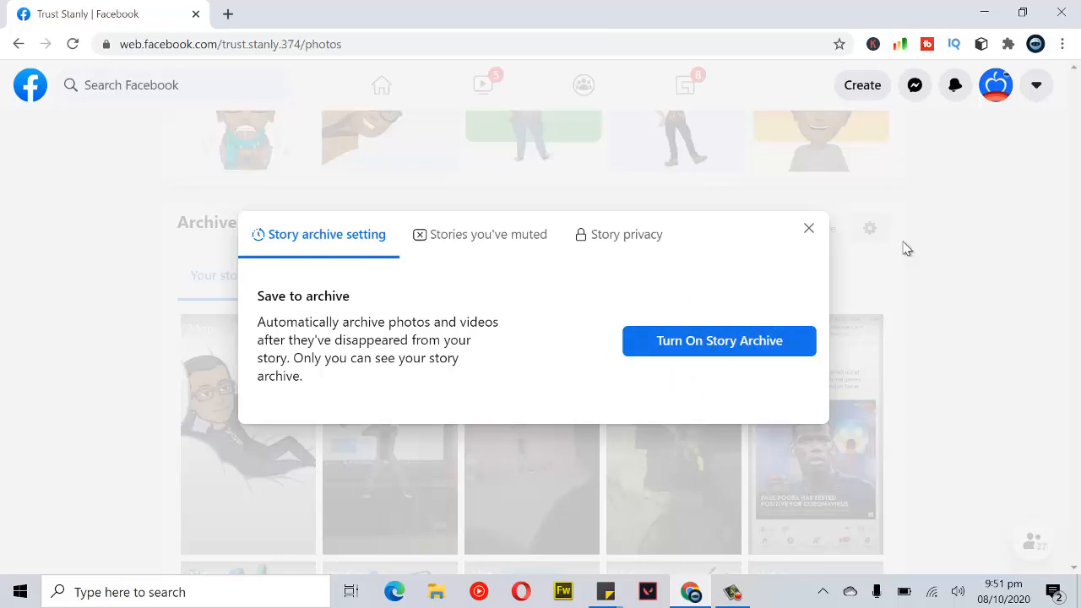
mouse_move(719, 349)
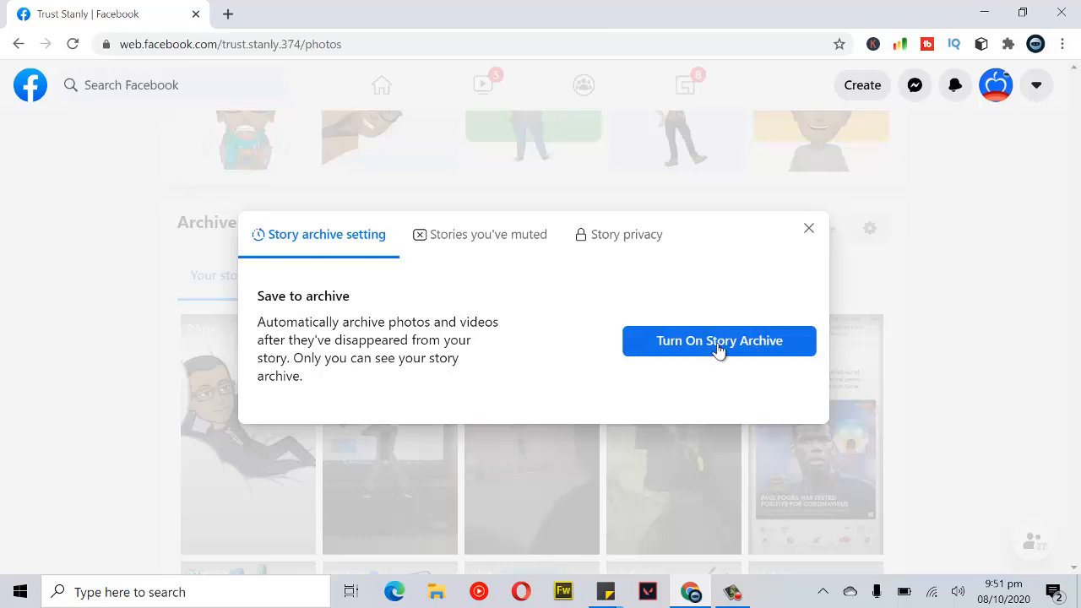
Step: Switch on Story Archive so it reads 'Turn Off Story Archive', then close the dialog
click(719, 340)
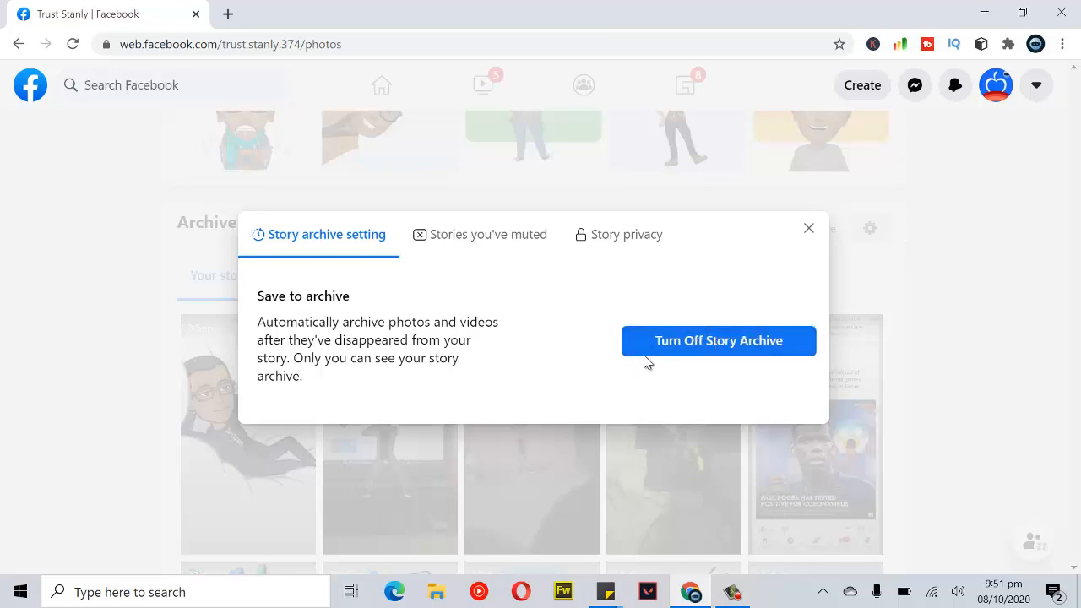
mouse_move(825, 289)
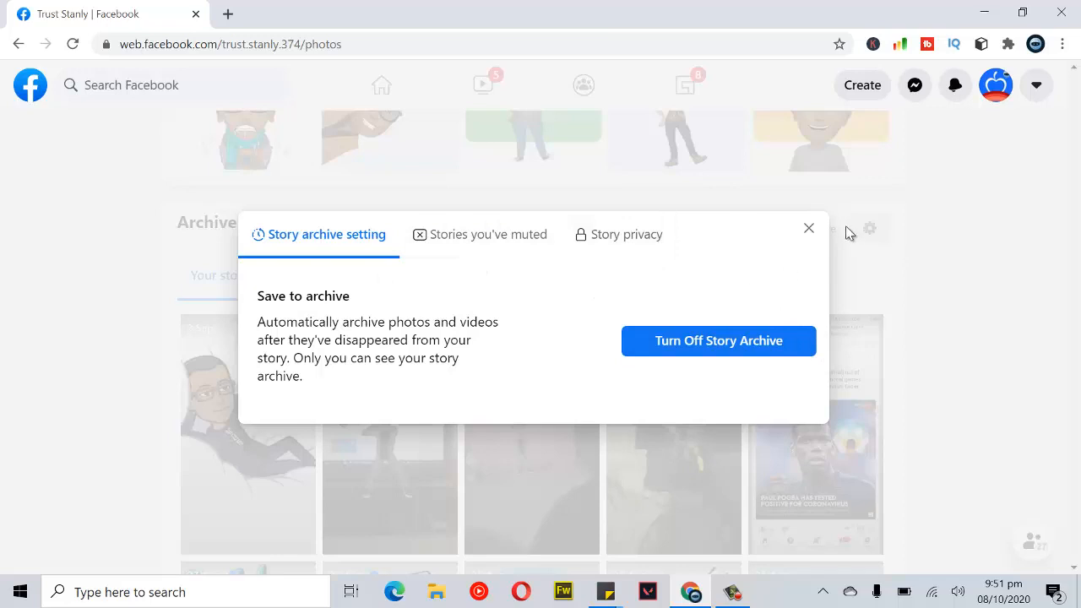
mouse_move(810, 239)
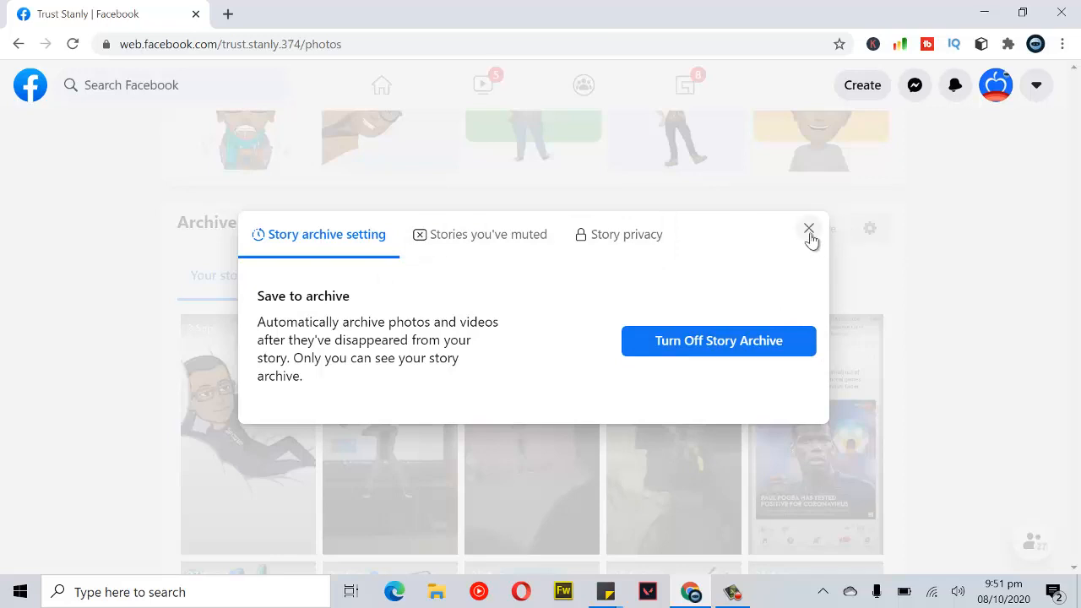
click(809, 228)
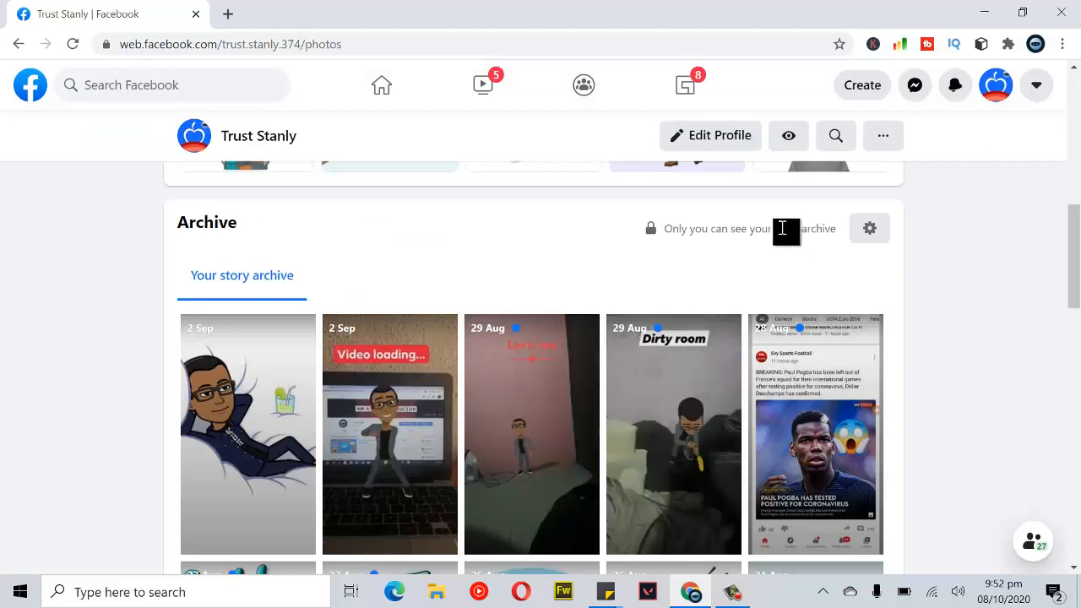
mouse_move(800, 251)
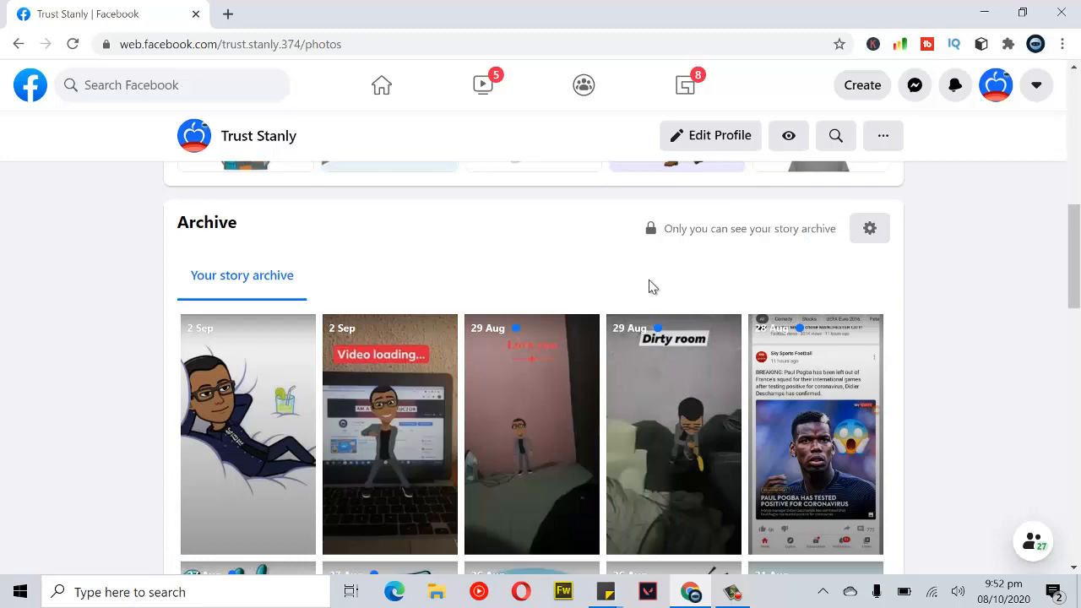
mouse_move(758, 294)
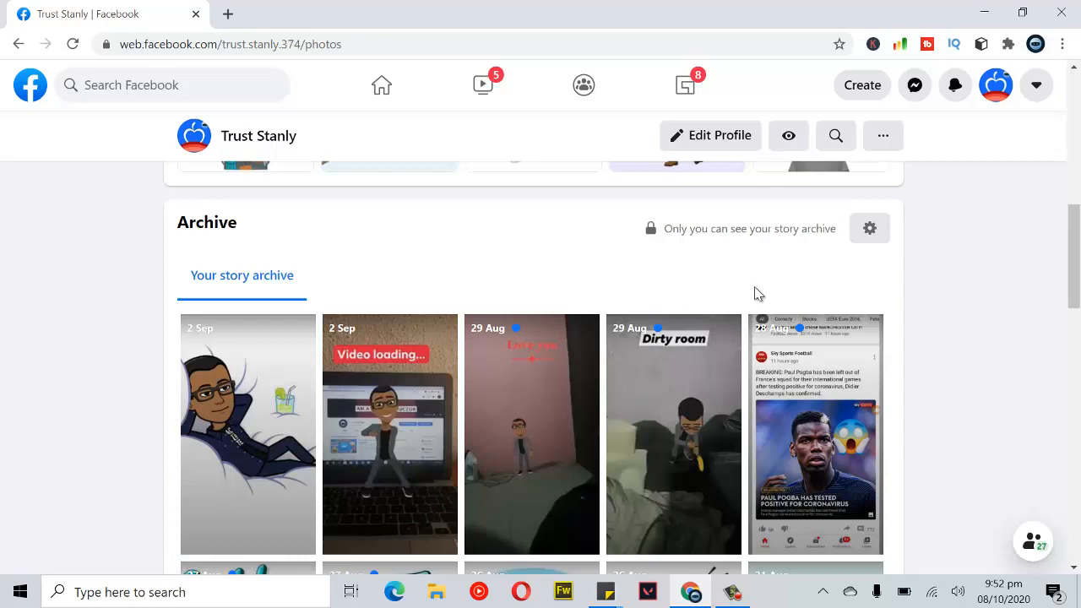
mouse_move(935, 319)
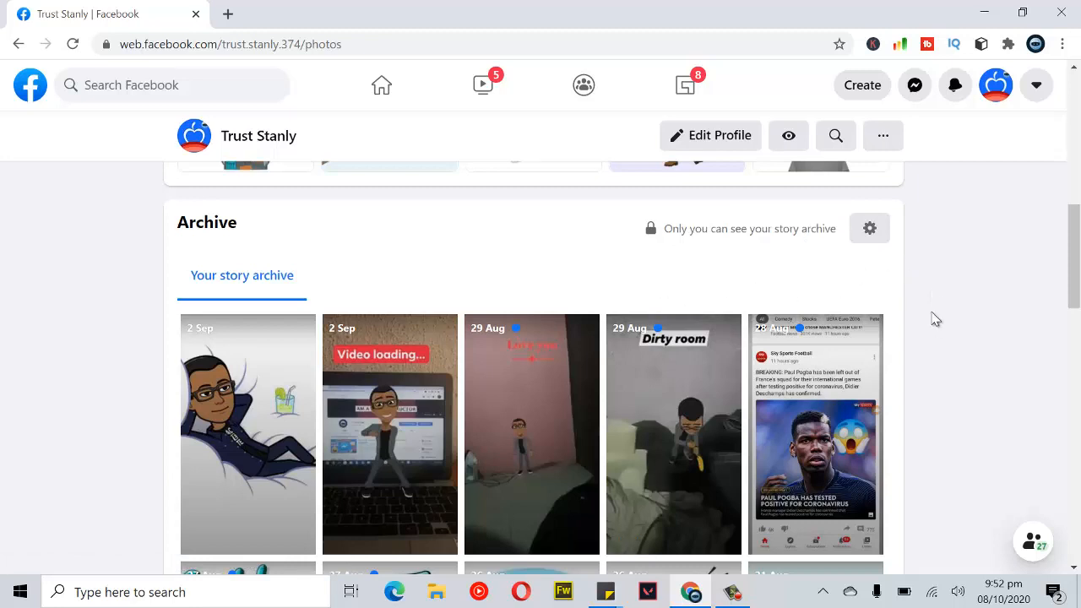
mouse_move(826, 304)
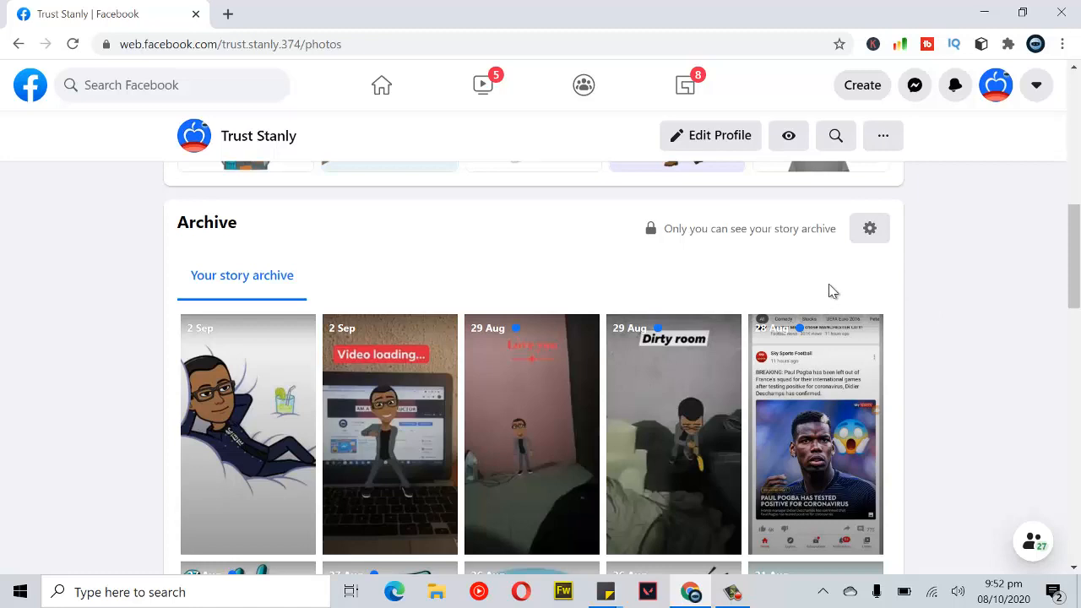
mouse_move(830, 228)
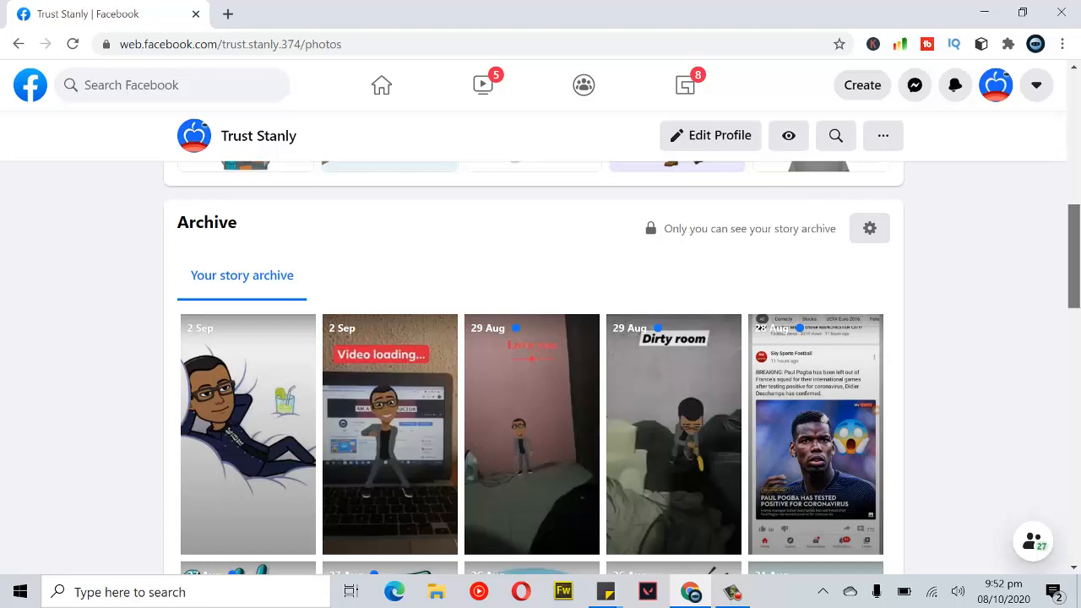
scroll(down, 3)
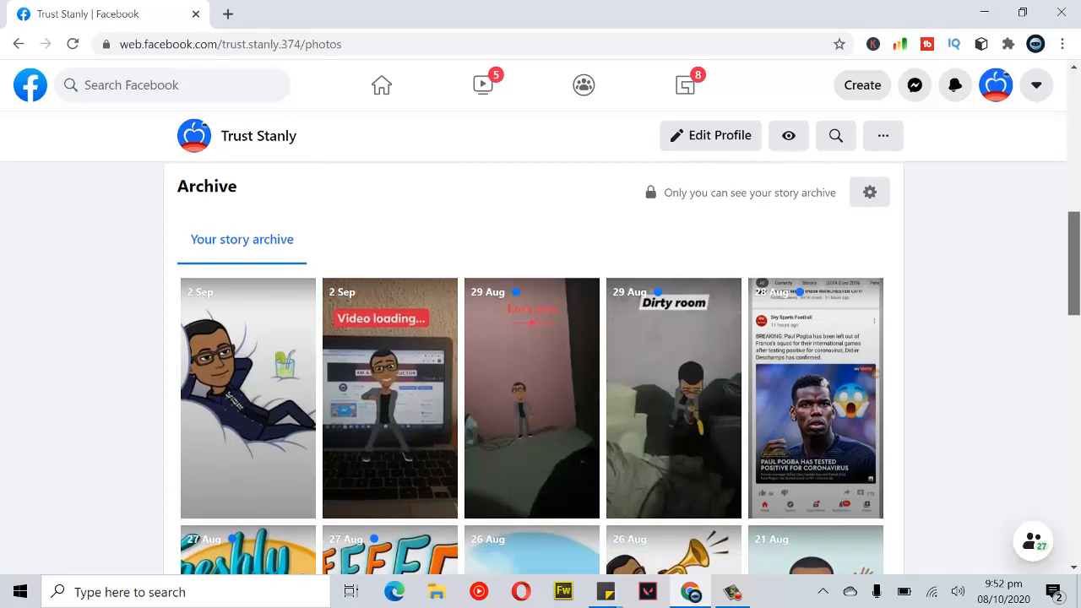
scroll(down, 3)
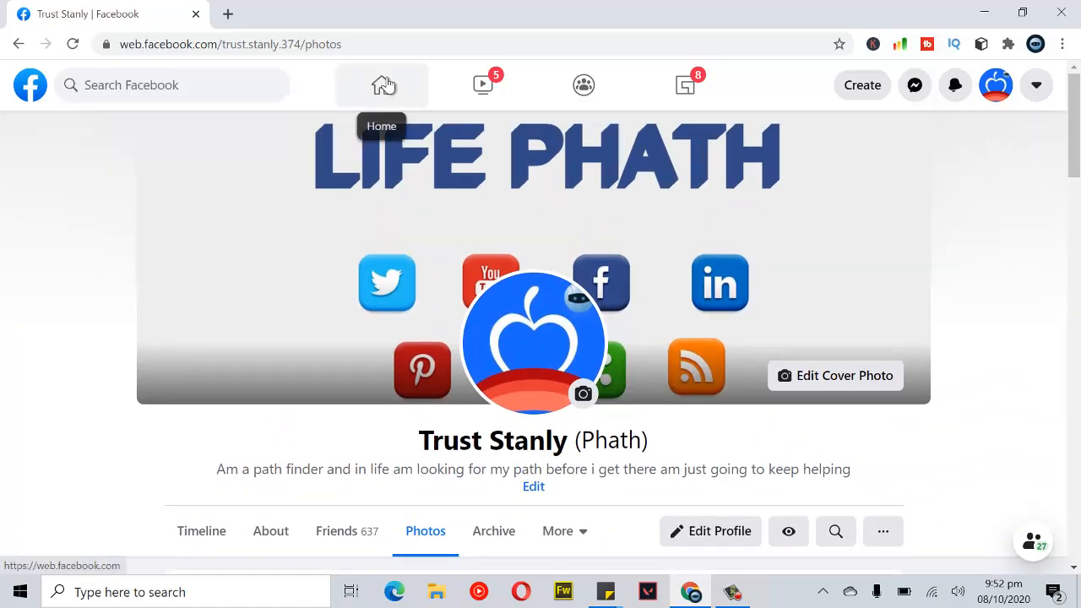
mouse_move(383, 87)
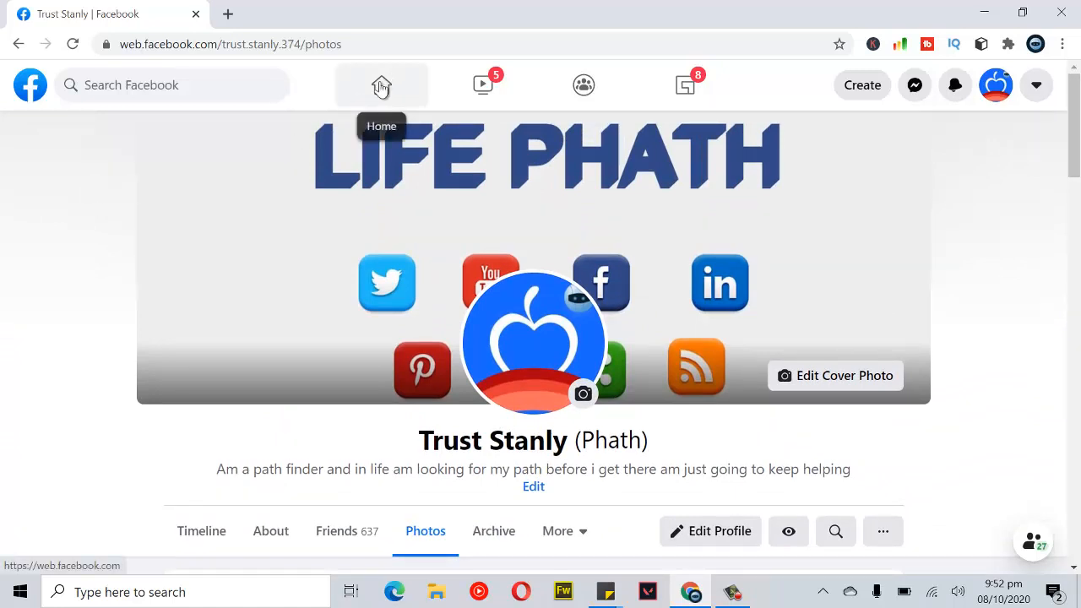
mouse_move(801, 449)
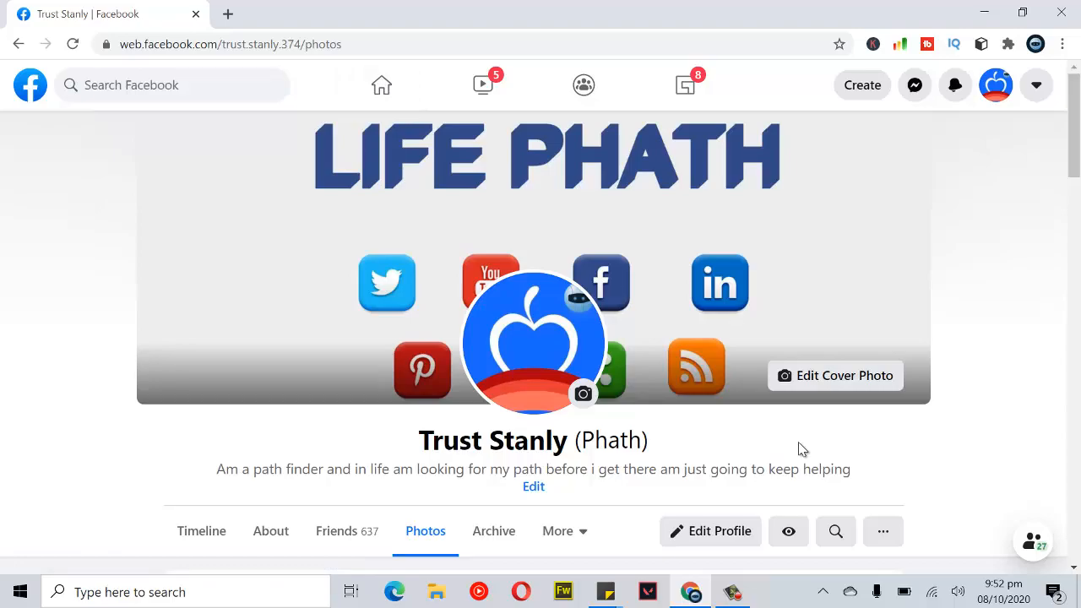